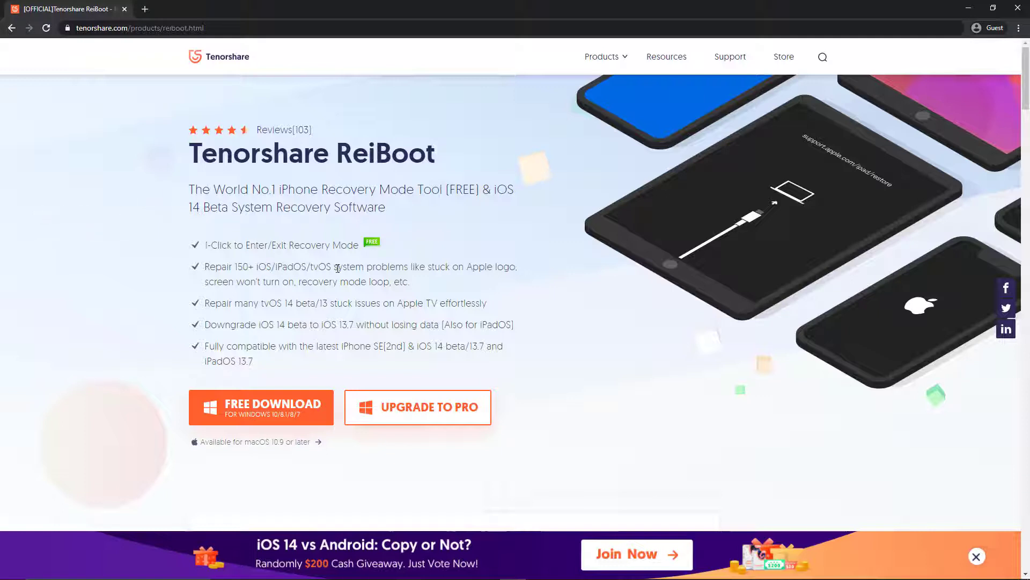
# Scroll the ReiBoot product page and download the free Windows installer, reiboot (1).exe
pyautogui.scroll(-3)
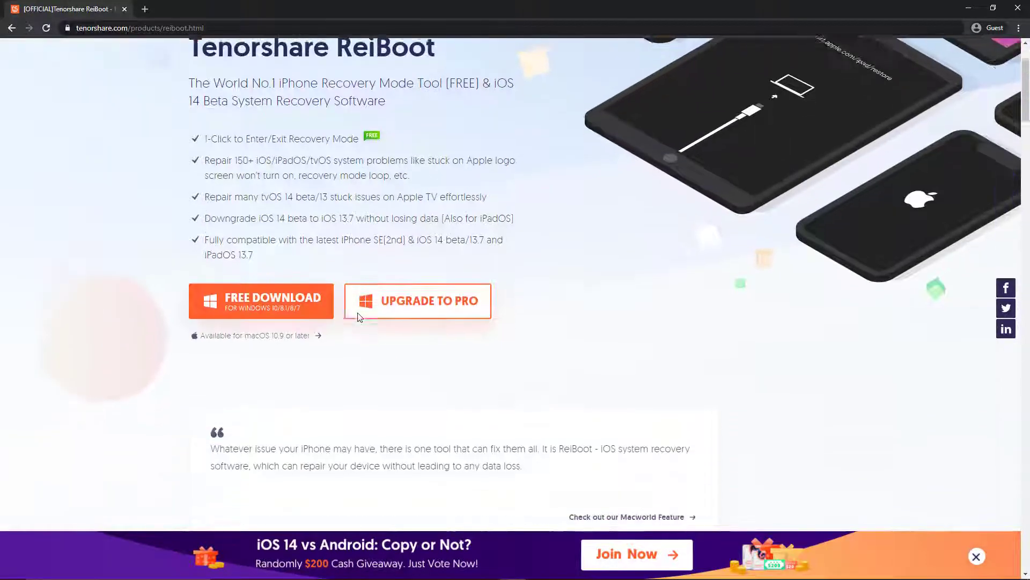
pyautogui.scroll(-3)
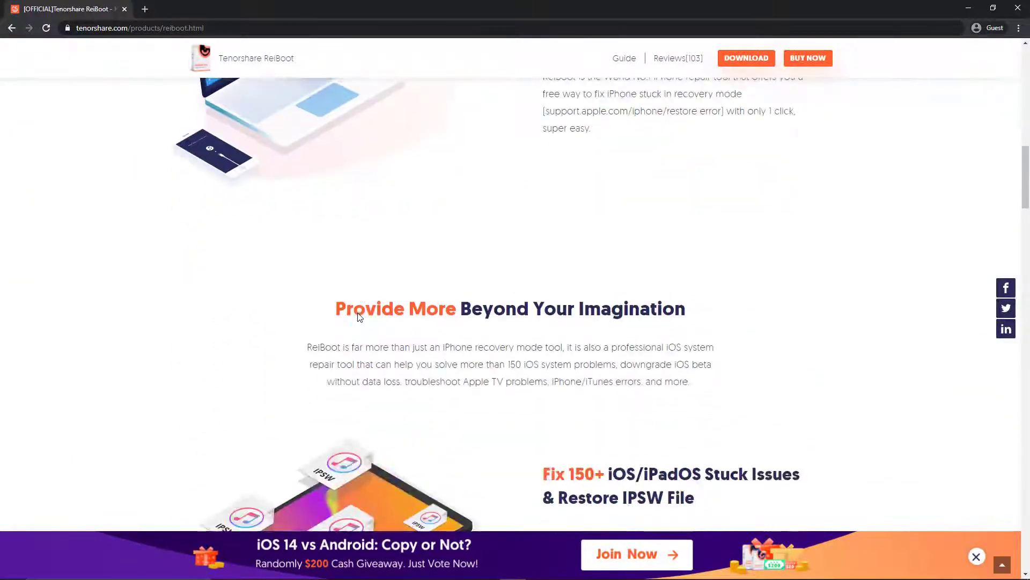
pyautogui.scroll(-3)
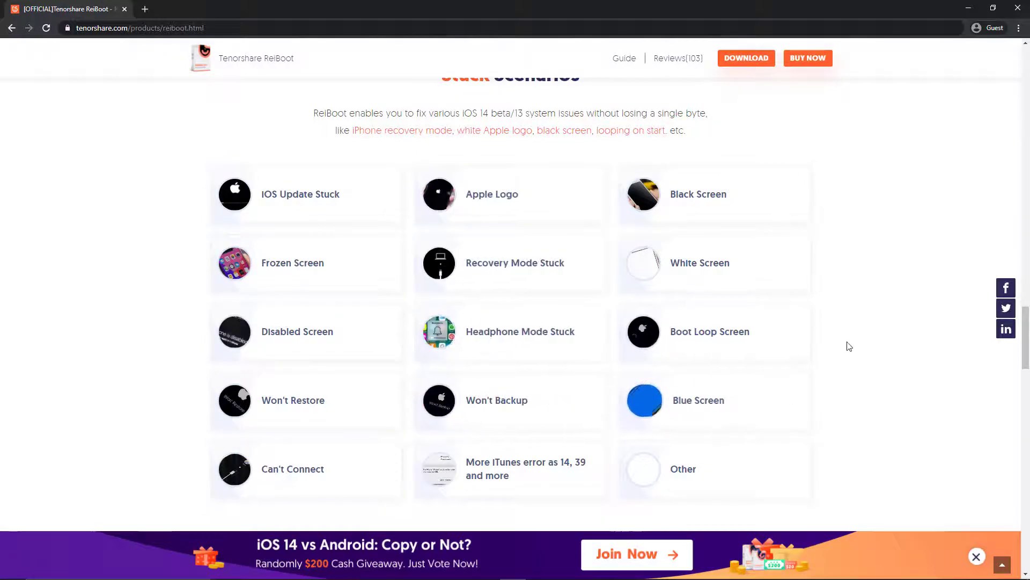
pyautogui.scroll(-3)
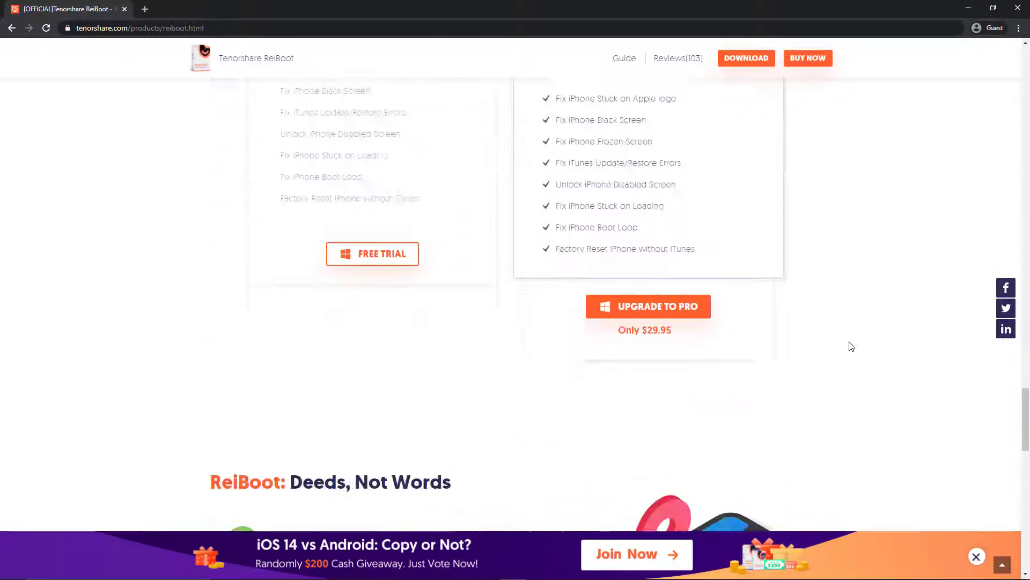
pyautogui.scroll(-3)
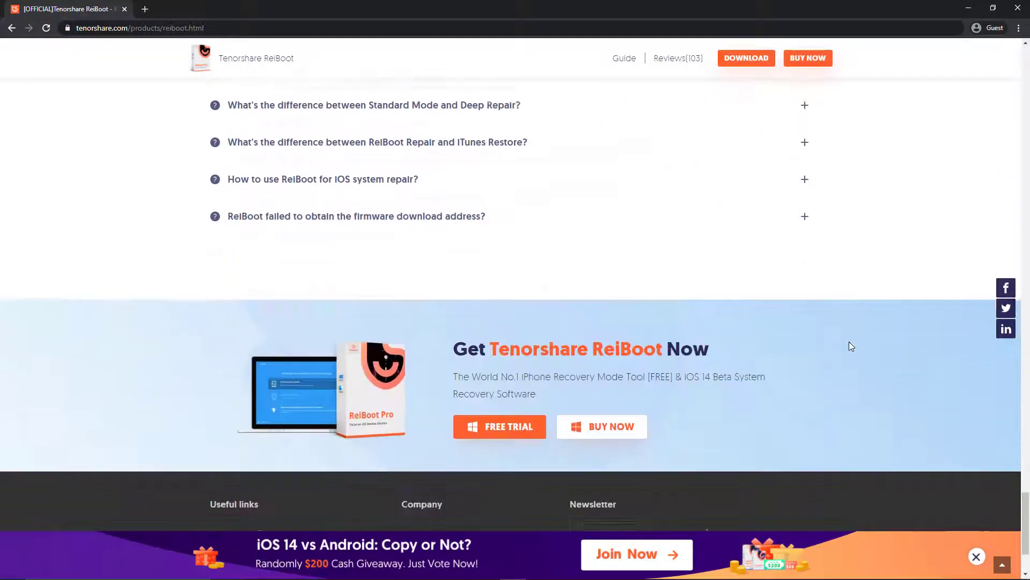
pyautogui.scroll(-3)
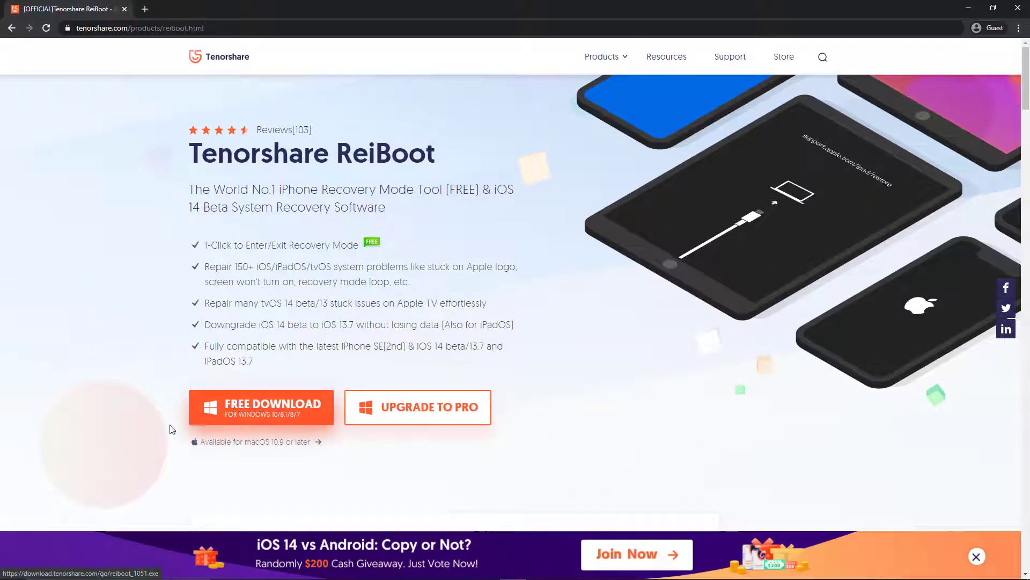
pyautogui.click(260, 407)
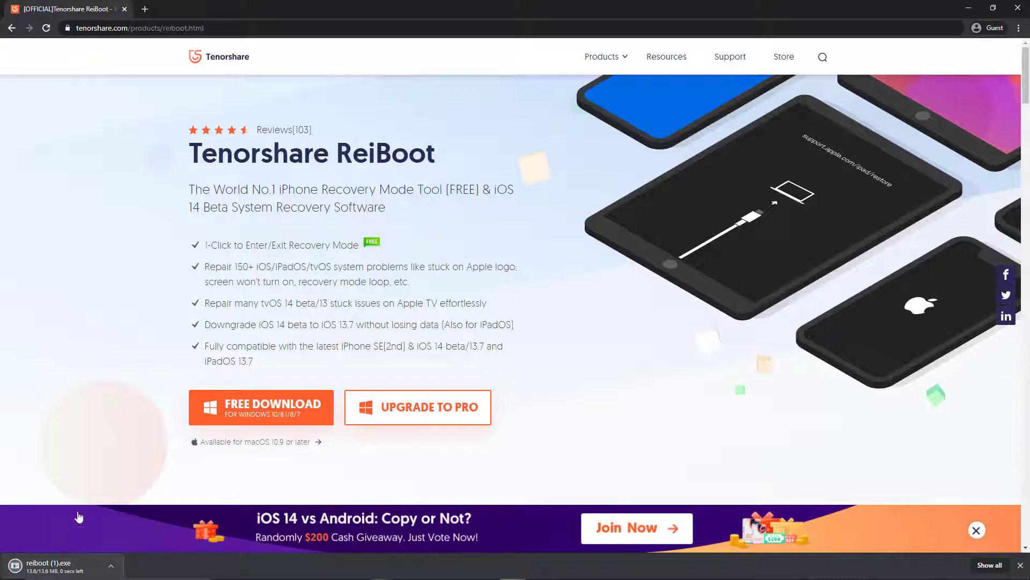
pyautogui.moveTo(74, 436)
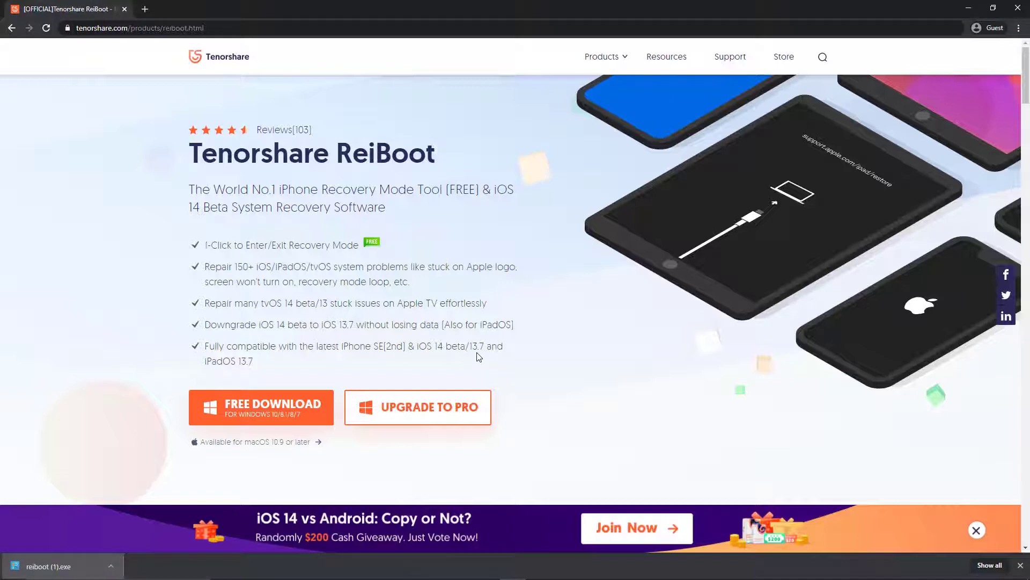
# Run reiboot (1).exe, install in English into the existing ReiBoot folder, and launch it
pyautogui.click(46, 566)
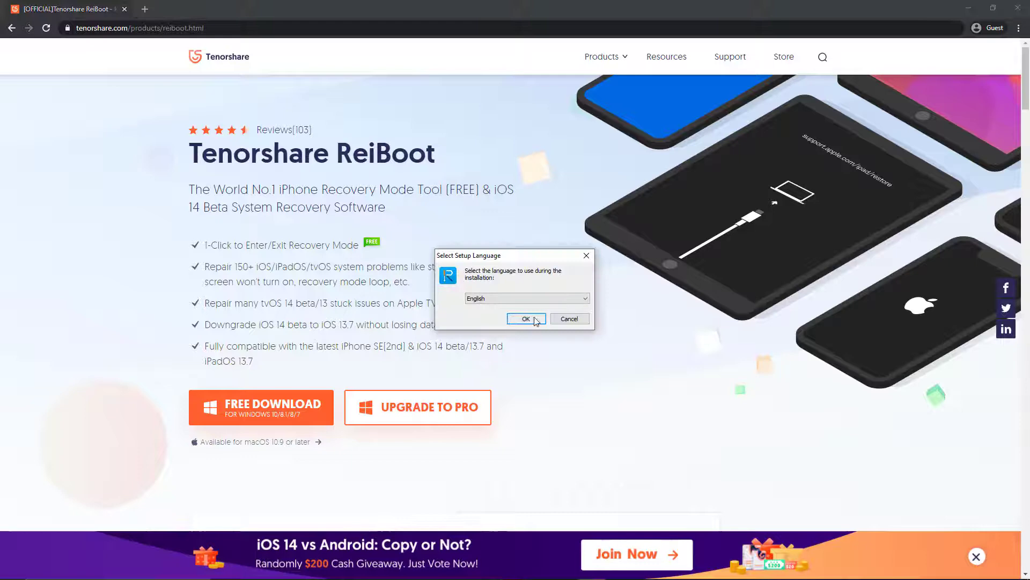
pyautogui.click(526, 319)
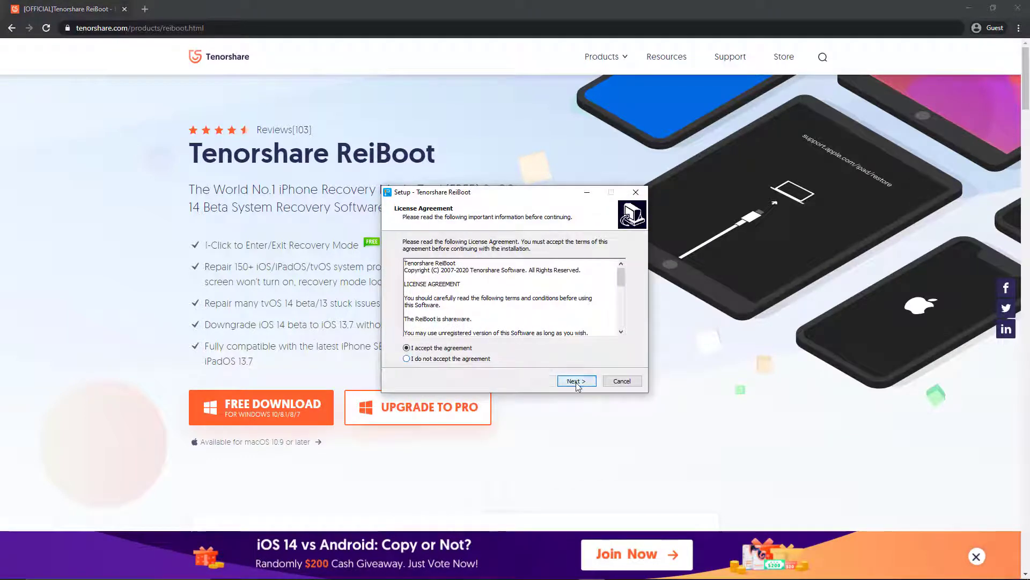
pyautogui.click(575, 382)
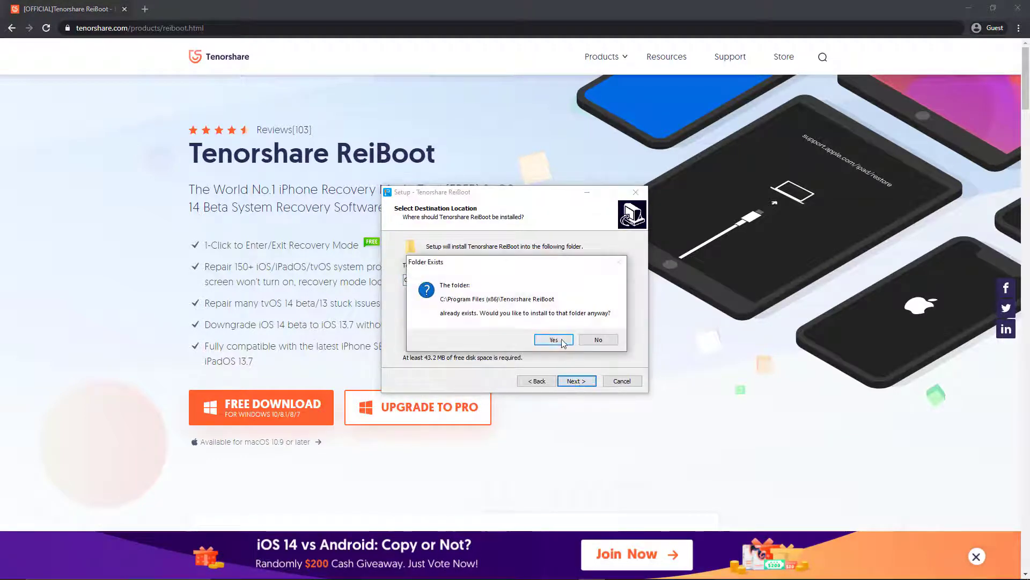
pyautogui.click(554, 340)
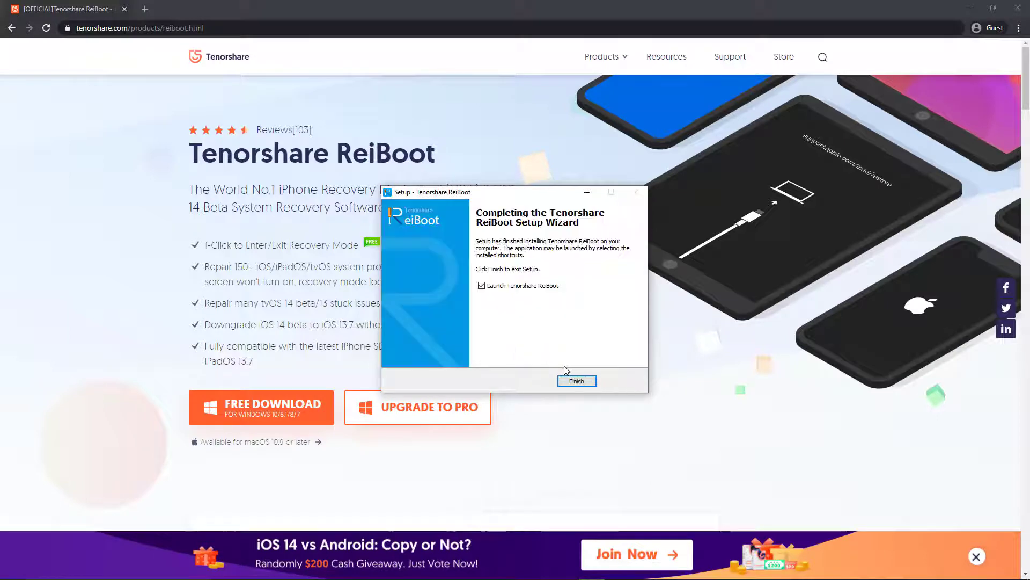
pyautogui.click(576, 381)
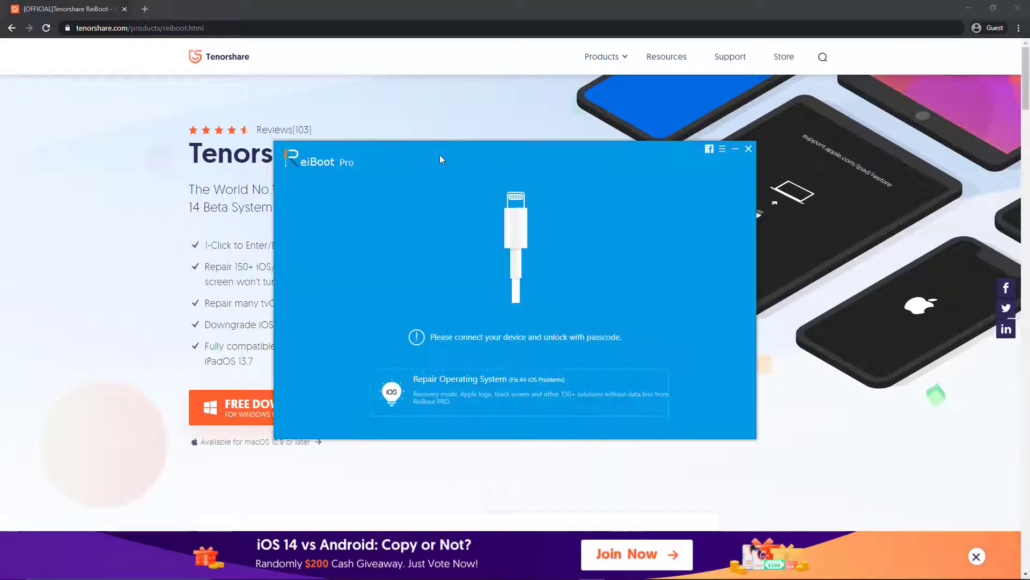
pyautogui.moveTo(647, 170)
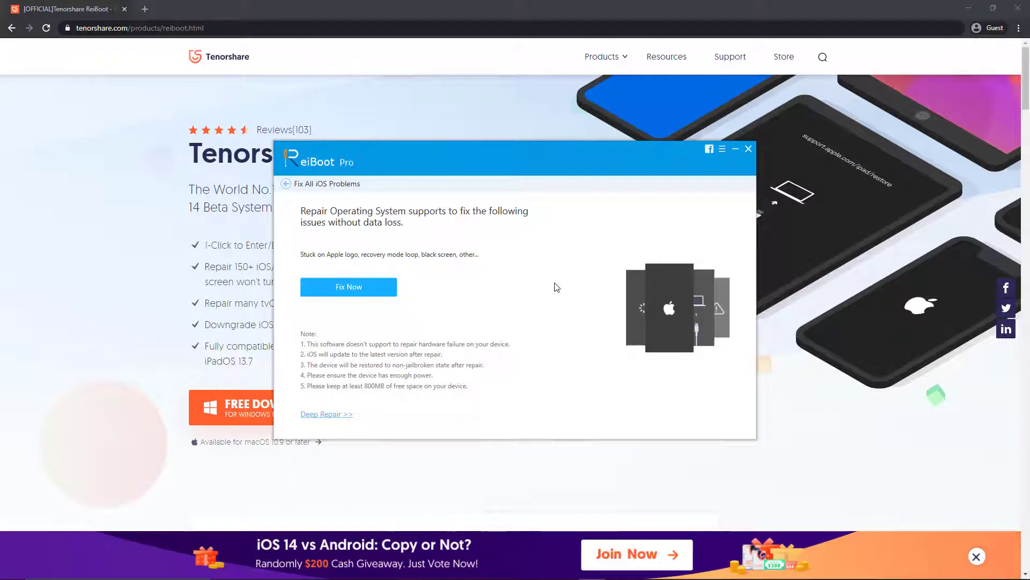
pyautogui.moveTo(458, 269)
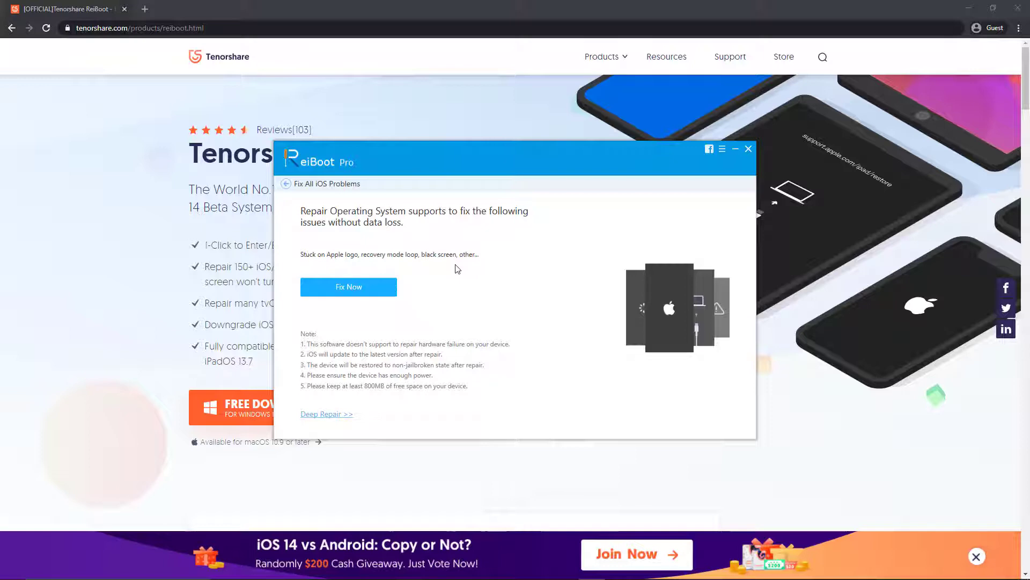
pyautogui.moveTo(424, 311)
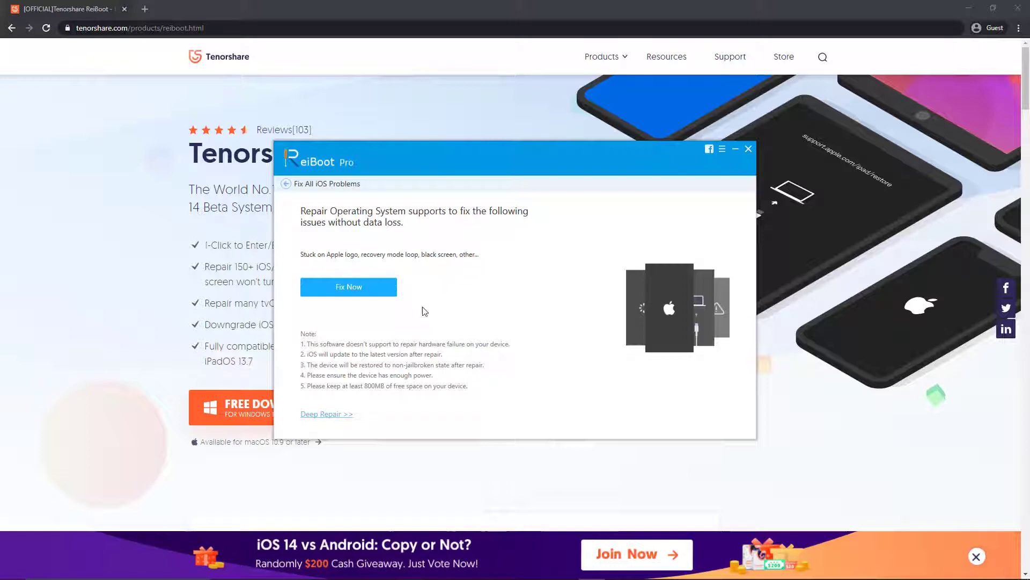
# Open the Deep Repair page from the link below the standard repair options
pyautogui.click(327, 414)
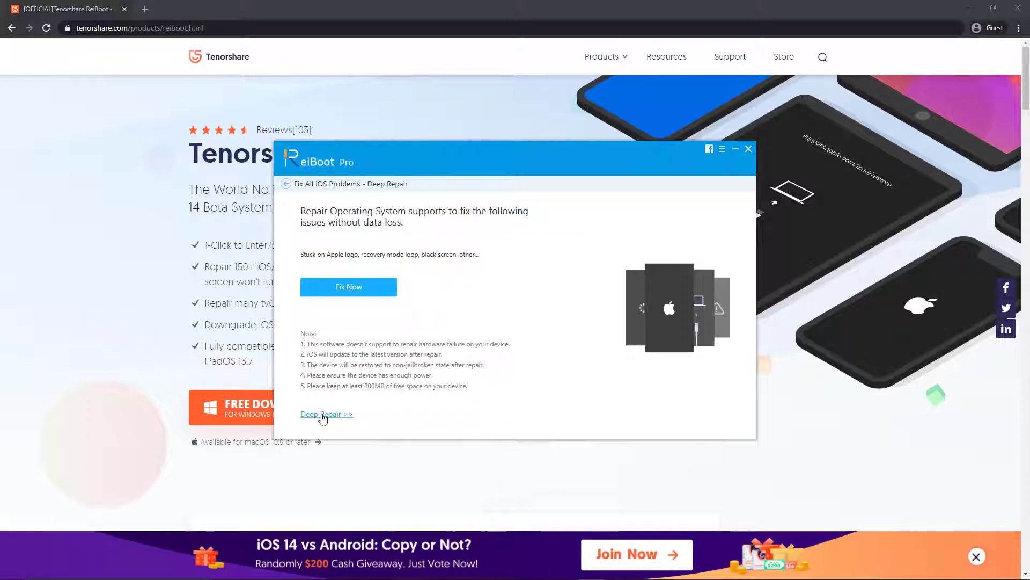
pyautogui.click(327, 413)
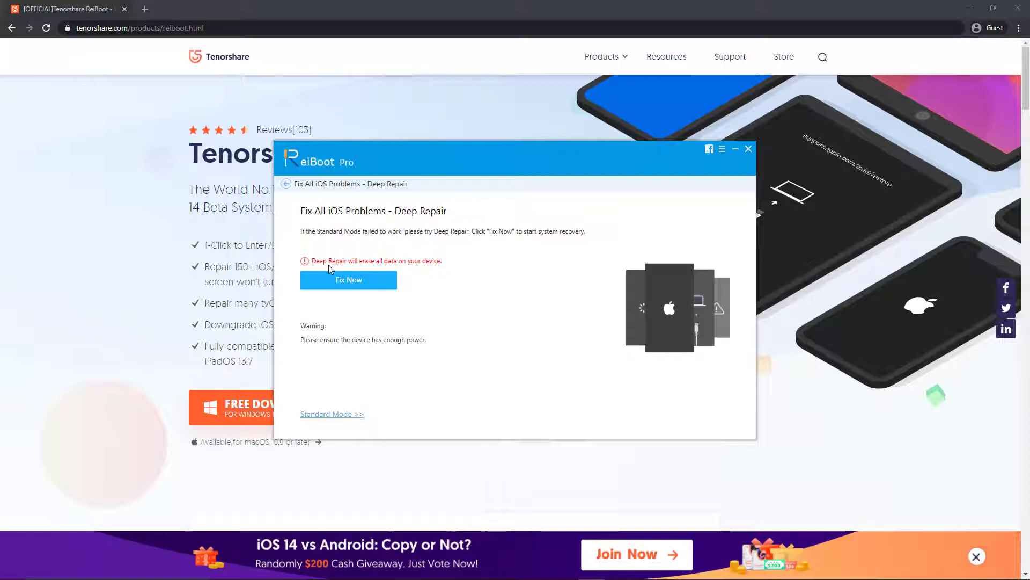
pyautogui.moveTo(348, 267)
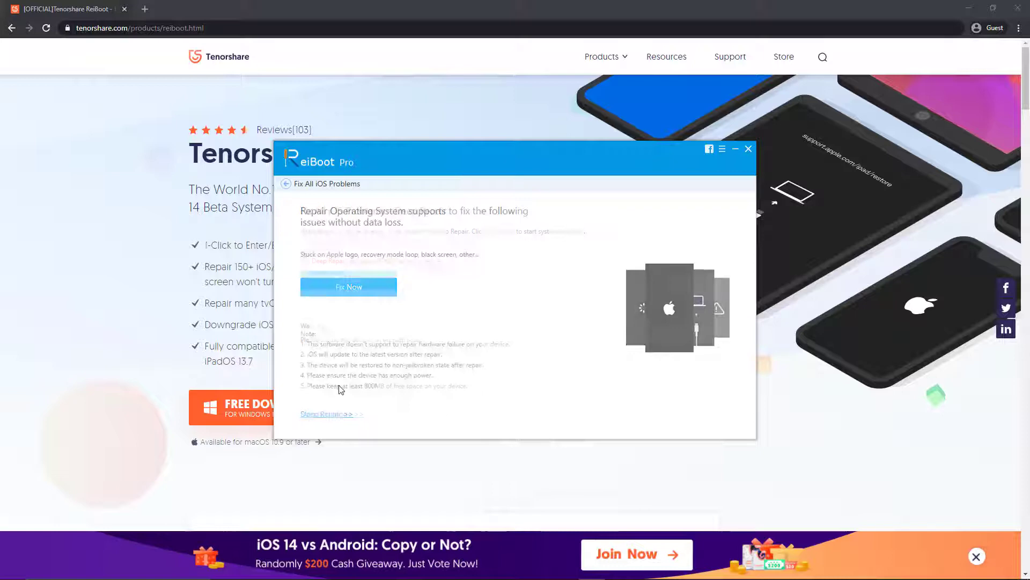
# Fetch the iPhone 11 iOS 13.1.2 firmware package and launch the repair with it
pyautogui.click(349, 287)
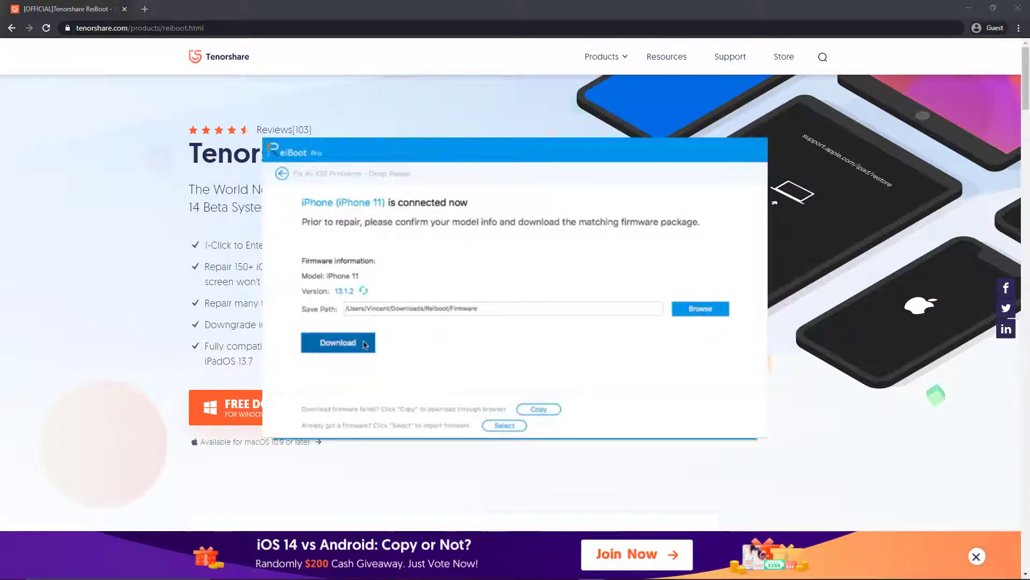
pyautogui.click(338, 342)
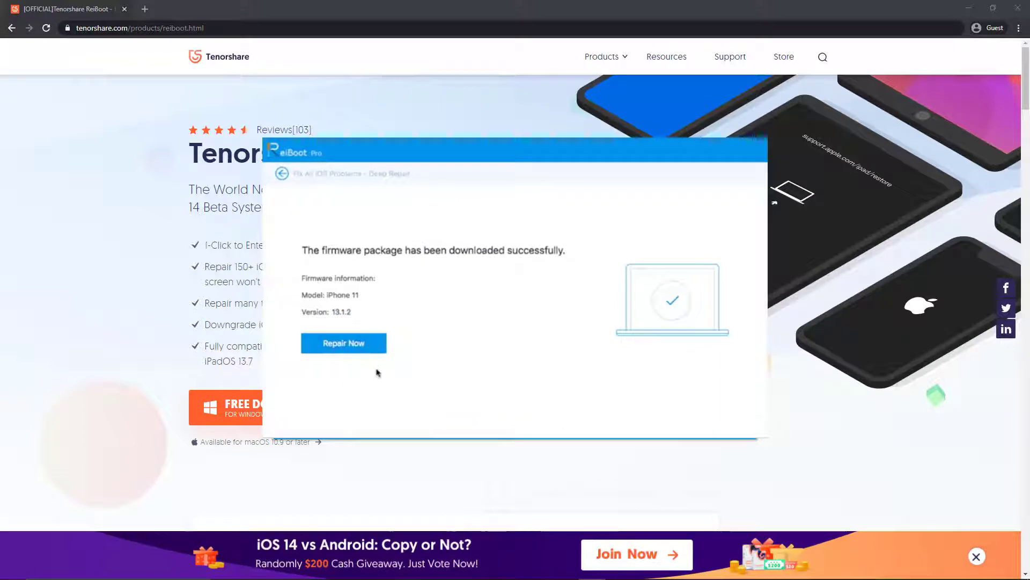
pyautogui.click(343, 343)
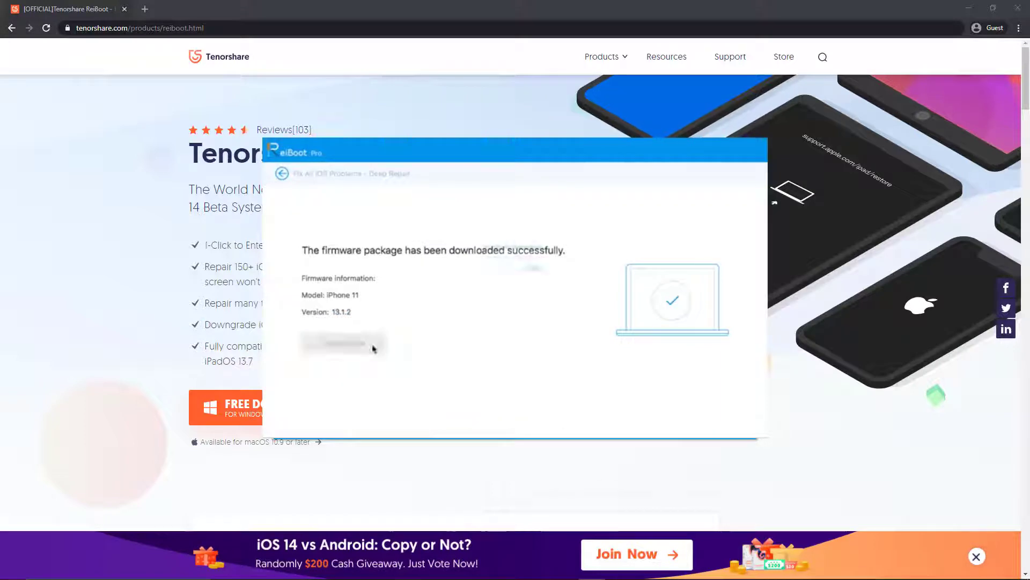
# Confirm erasing all data to start the deep repair, verifying firmware at 7%
pyautogui.click(342, 342)
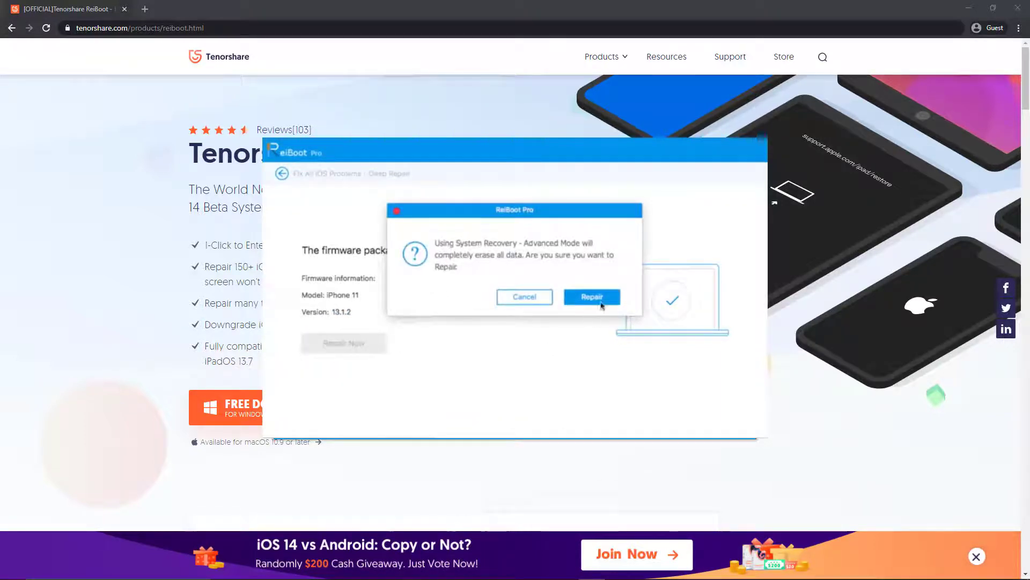
pyautogui.click(590, 296)
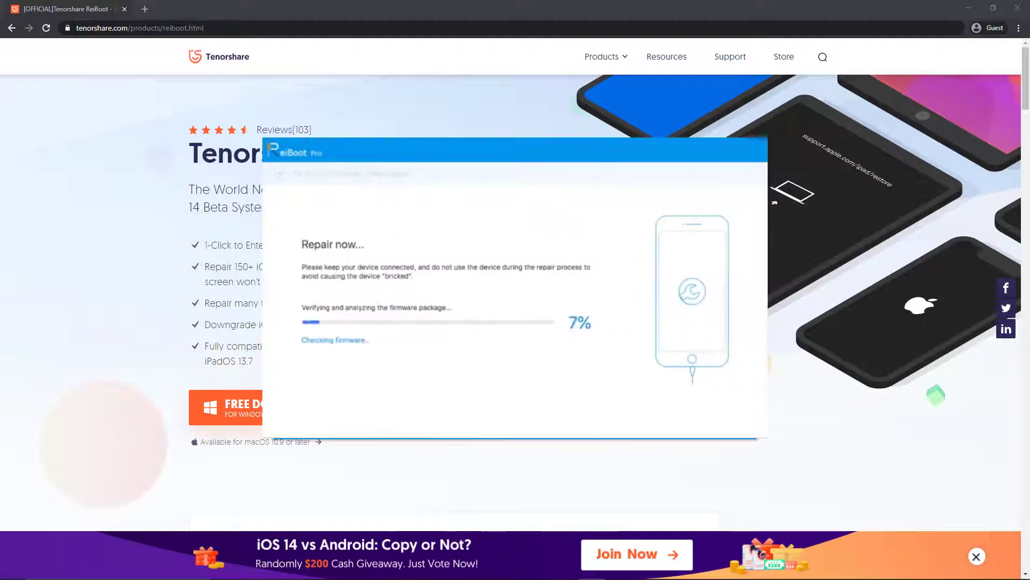